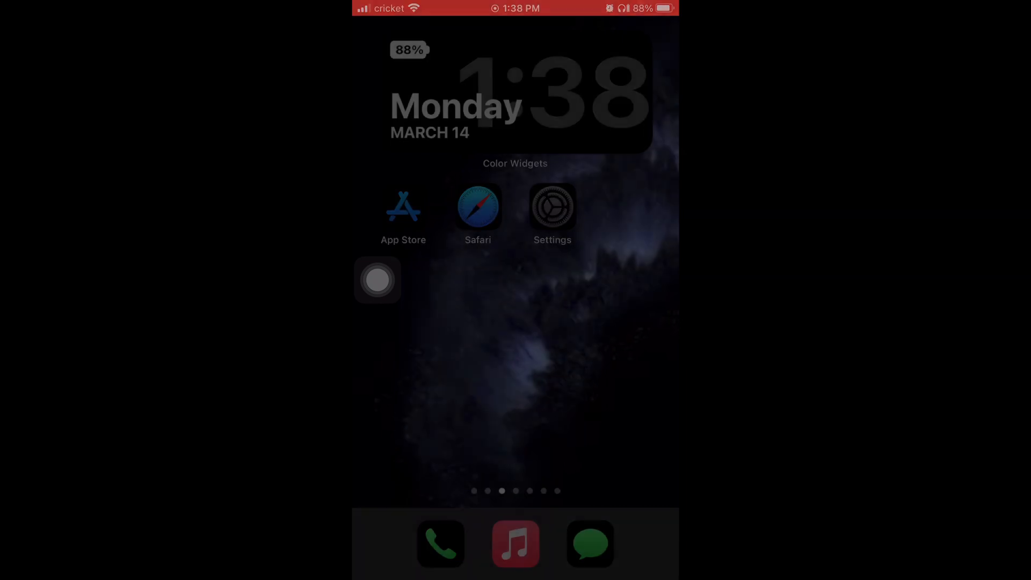
Launch Settings from the home screen and enter the General section
{"action": "left_click", "coordinate": [552, 205]}
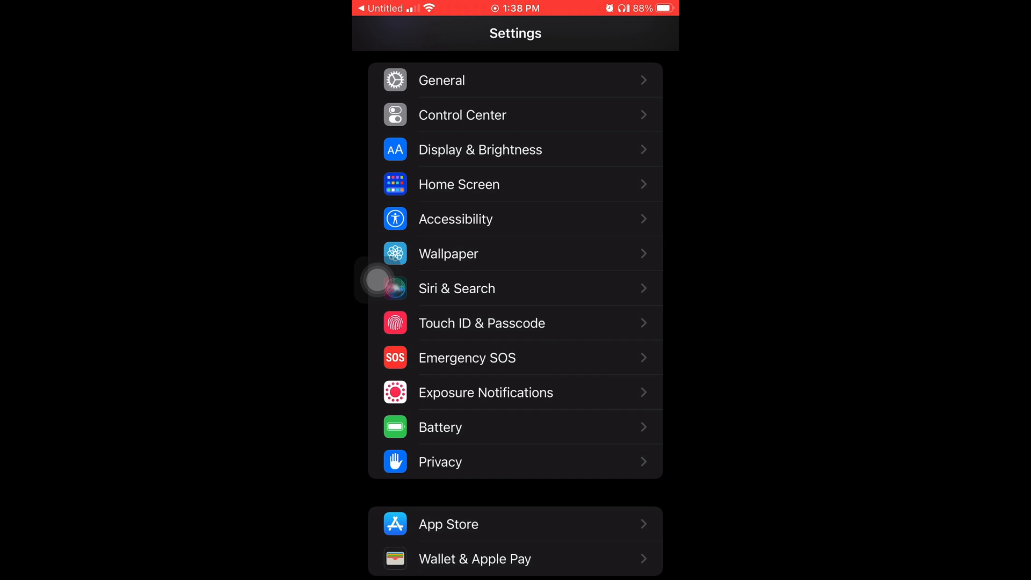
{"action": "left_click", "coordinate": [441, 80]}
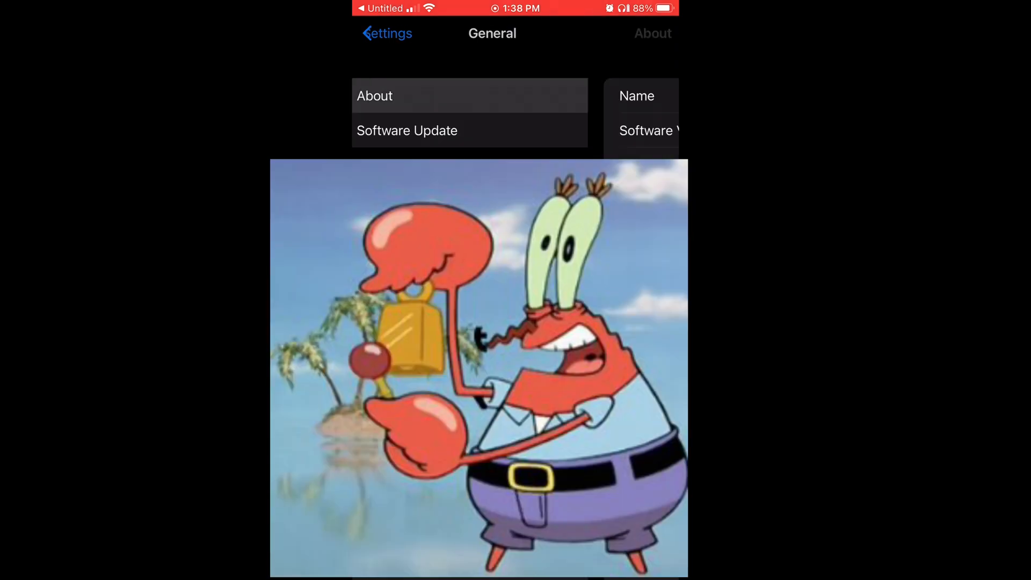
Check About for software version 15.3.1, then return to the General list
{"action": "left_click", "coordinate": [374, 95]}
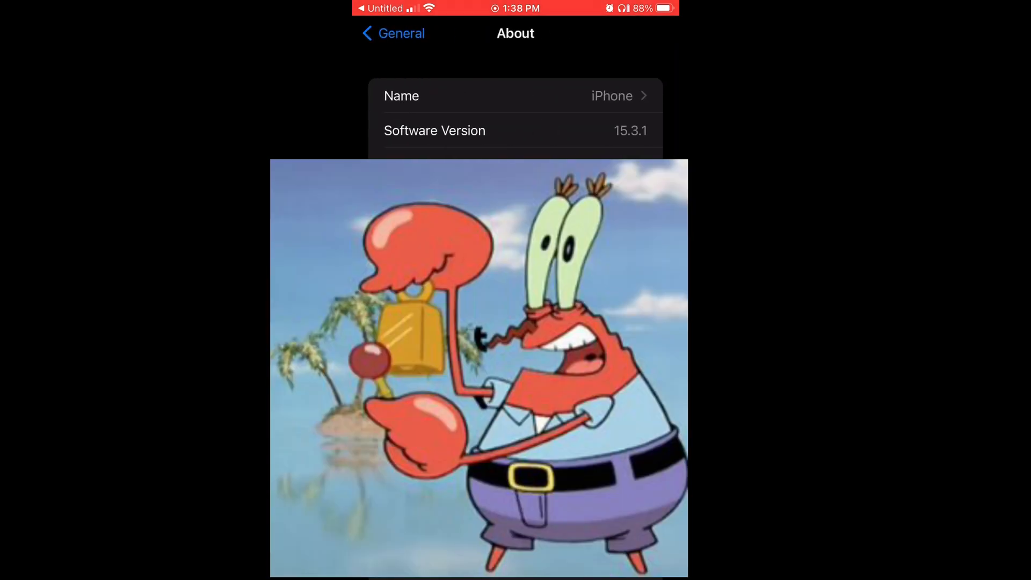
{"action": "left_click", "coordinate": [393, 33]}
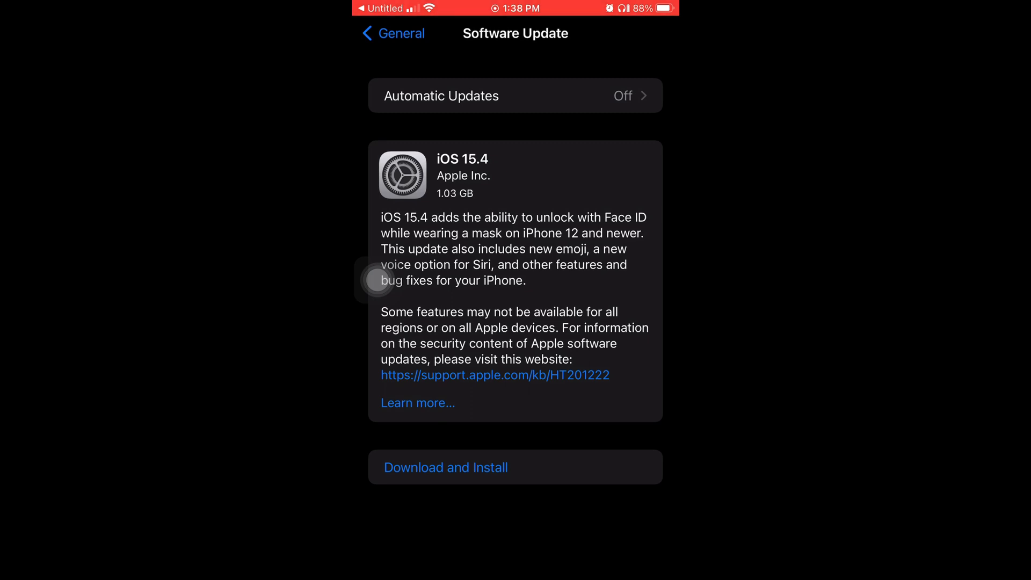
Start the iOS 15.4 download and follow the support.apple.com security link
{"action": "left_click", "coordinate": [445, 468]}
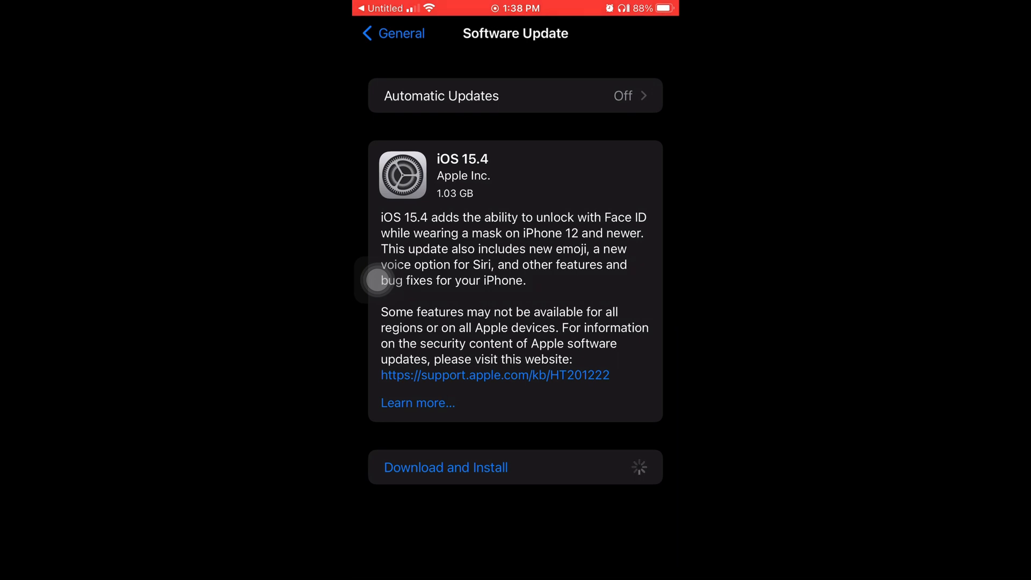
{"action": "left_click", "coordinate": [445, 467]}
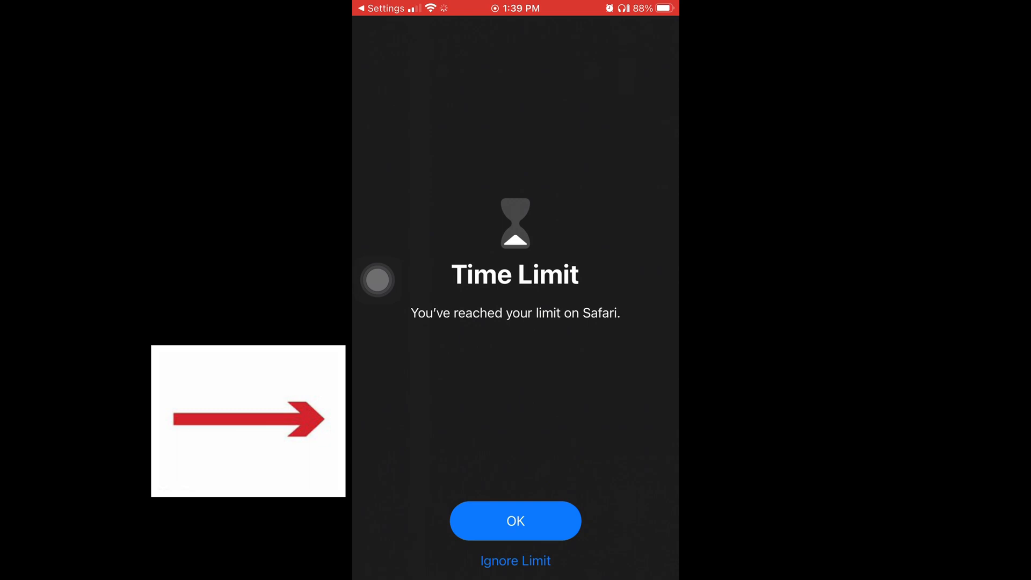
Bypass Safari's time limit and scroll to the iOS 15.4 entry dated 14 Mar 2022
{"action": "left_click", "coordinate": [515, 575]}
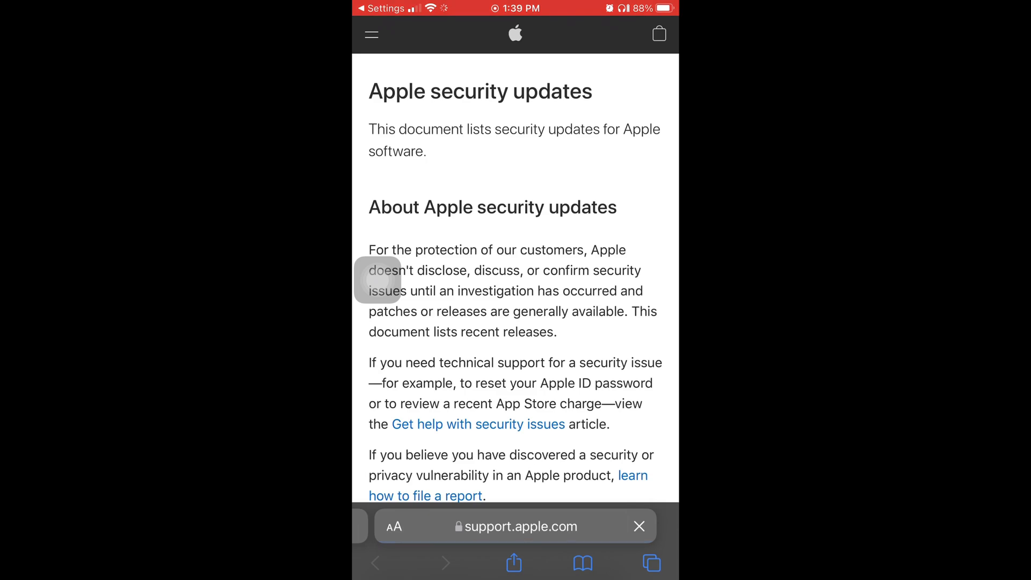
{"action": "scroll", "scroll_direction": "down", "scroll_amount": 3}
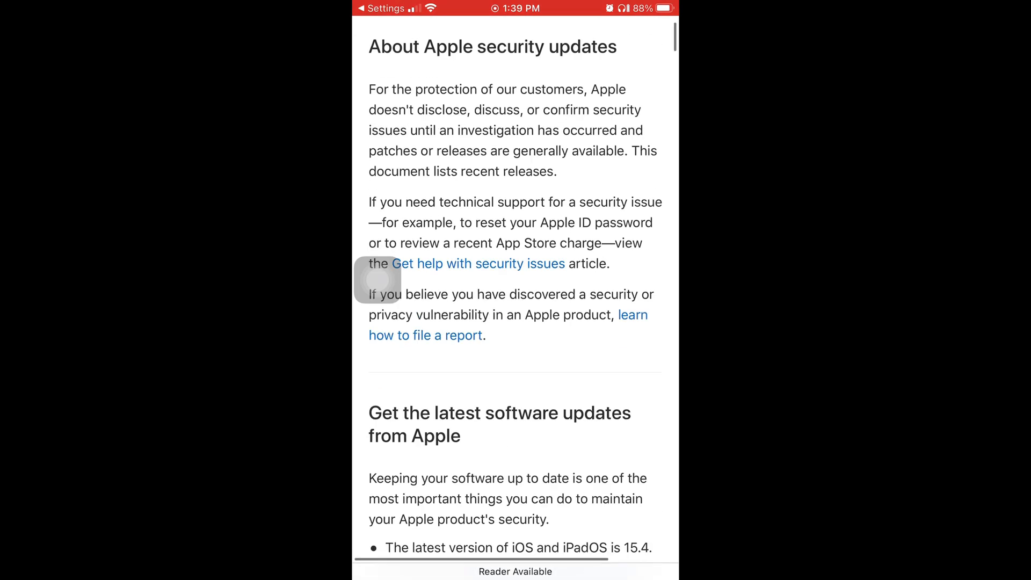
{"action": "scroll", "scroll_direction": "down", "scroll_amount": 3}
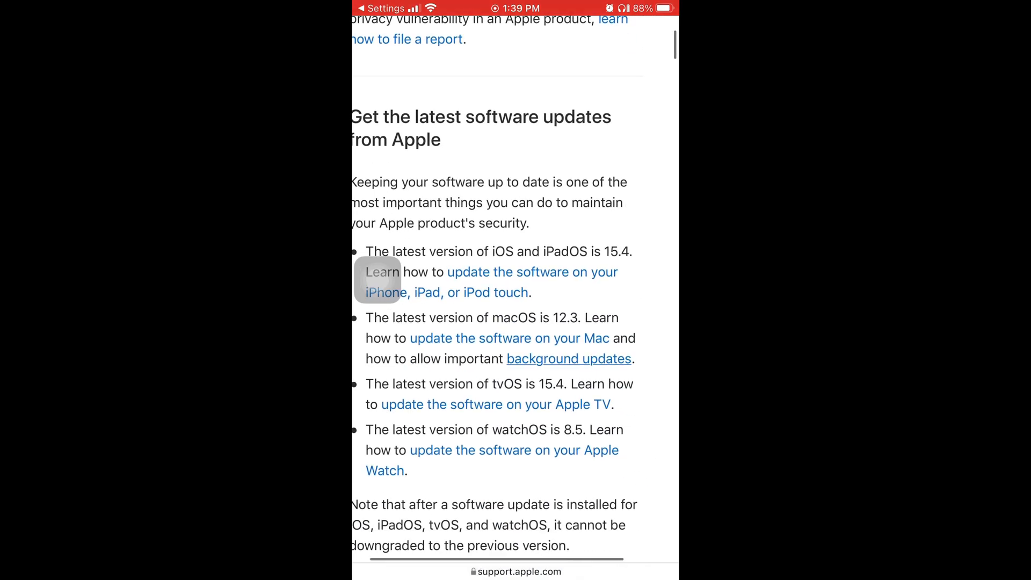
{"action": "scroll", "scroll_direction": "down", "scroll_amount": 3}
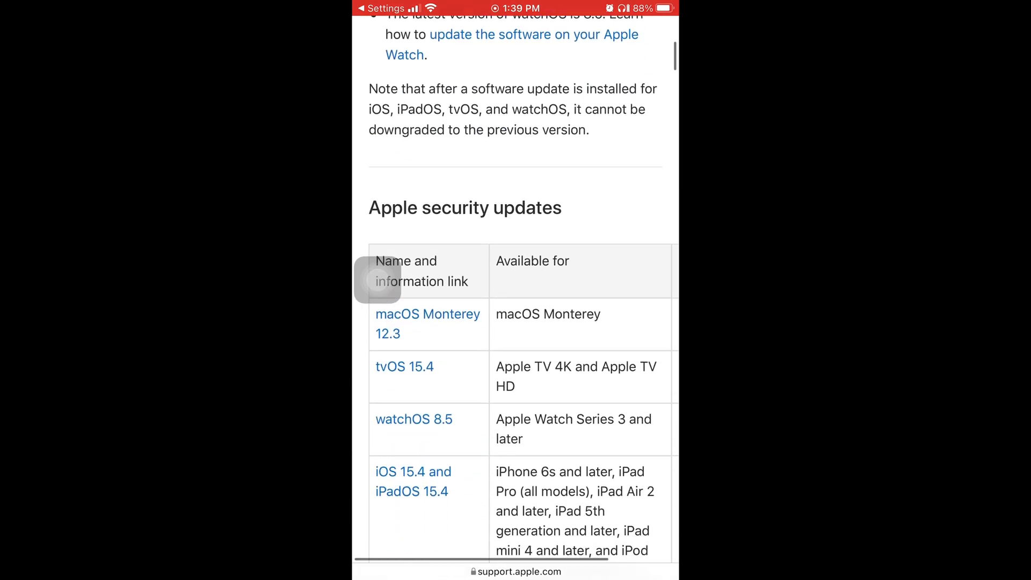
{"action": "scroll", "scroll_direction": "down", "scroll_amount": 3}
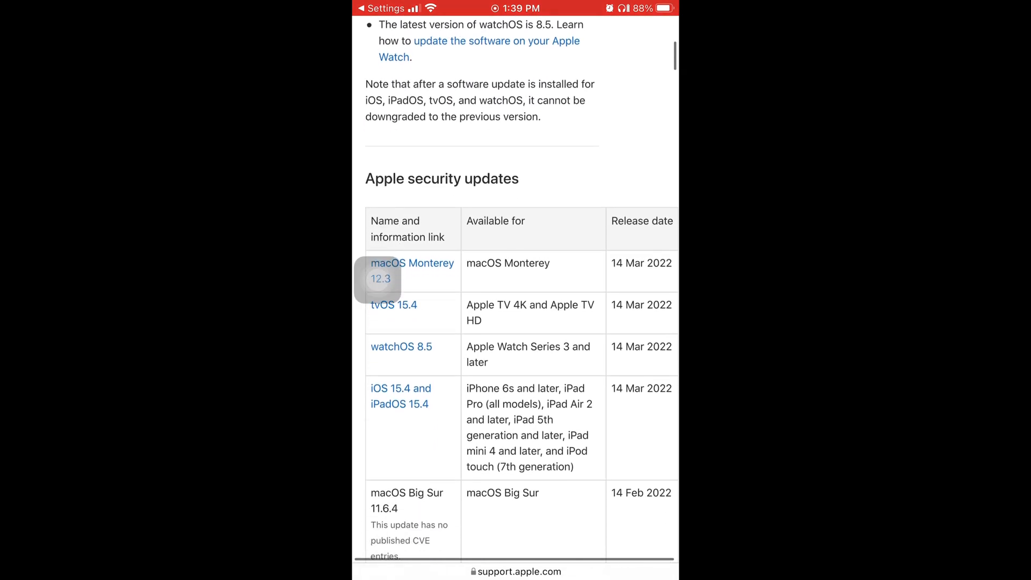
{"action": "scroll", "scroll_direction": "down", "scroll_amount": 3}
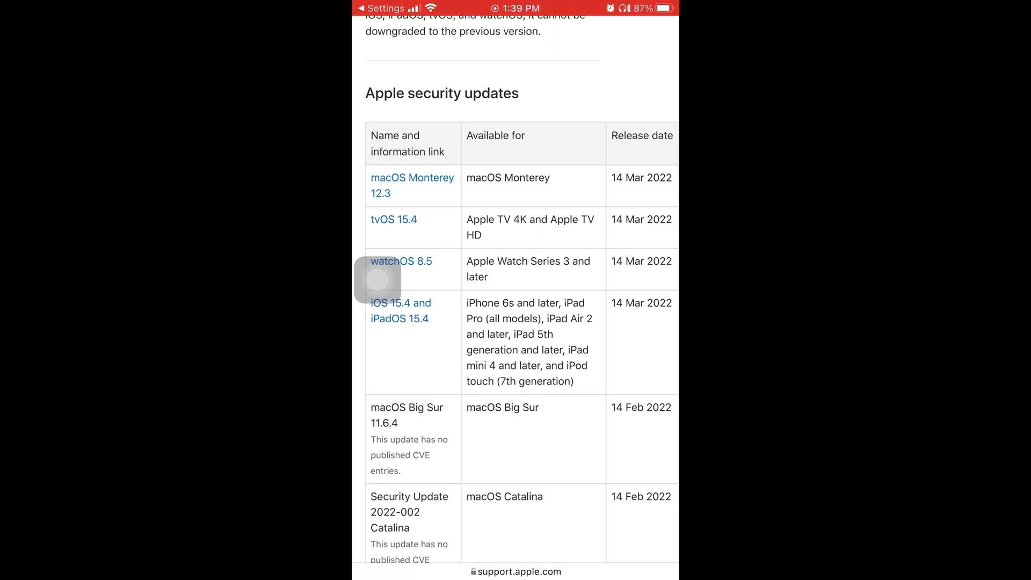
{"action": "scroll", "scroll_direction": "down", "scroll_amount": 3}
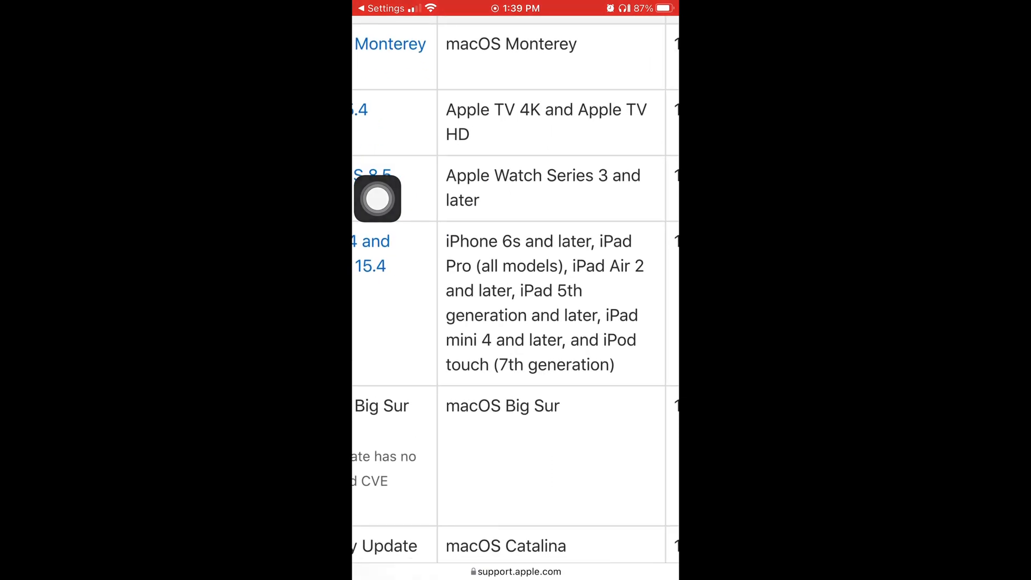
{"action": "scroll", "scroll_direction": "down", "scroll_amount": 3}
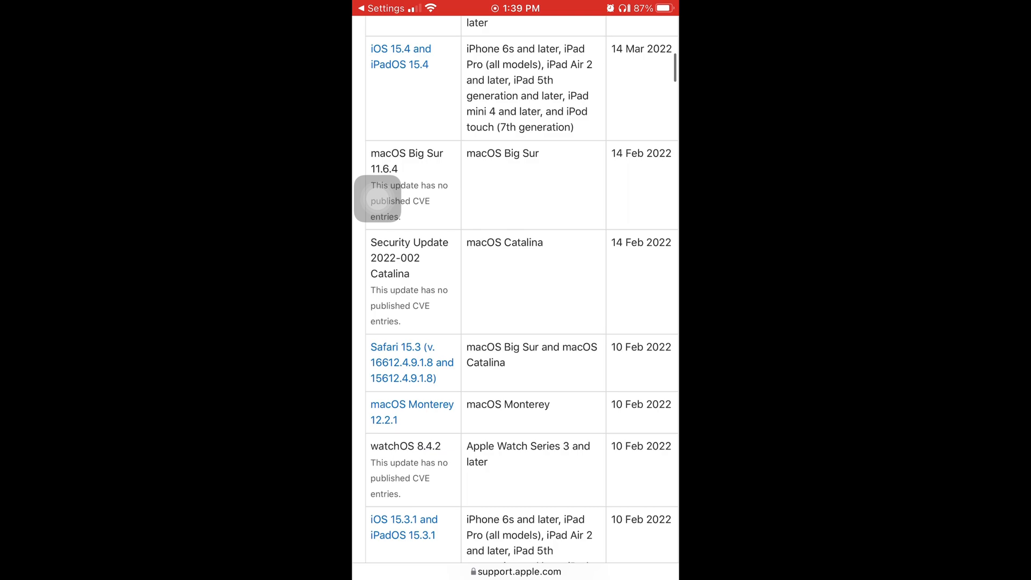
{"action": "scroll", "scroll_direction": "down", "scroll_amount": 3}
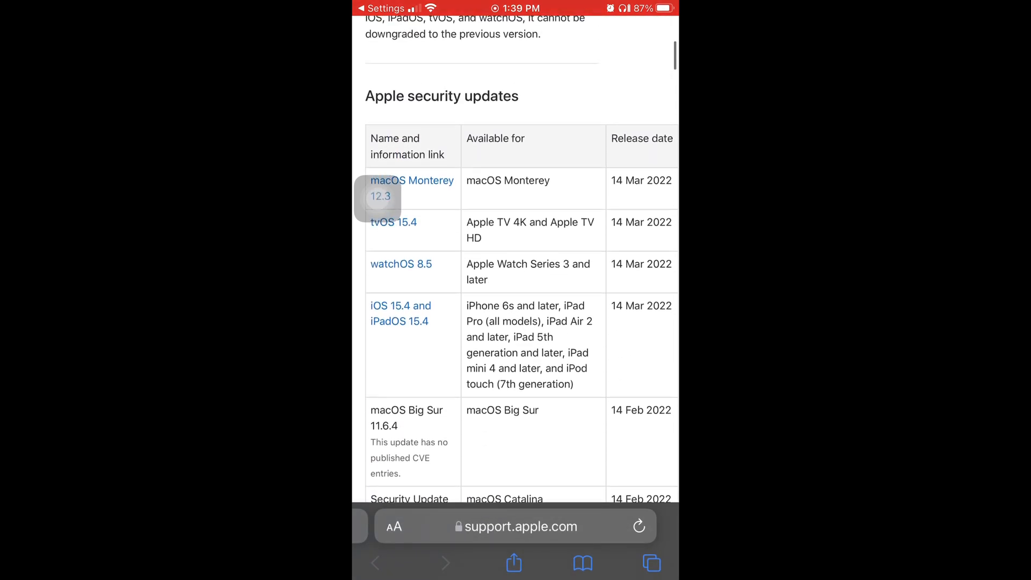
{"action": "scroll", "scroll_direction": "down", "scroll_amount": 3}
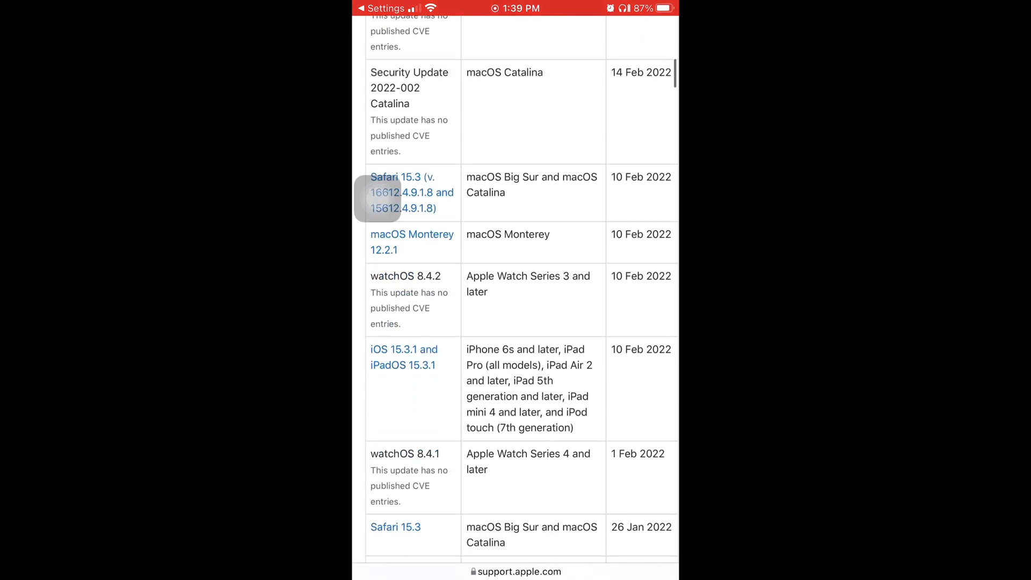
{"action": "scroll", "scroll_direction": "down", "scroll_amount": 3}
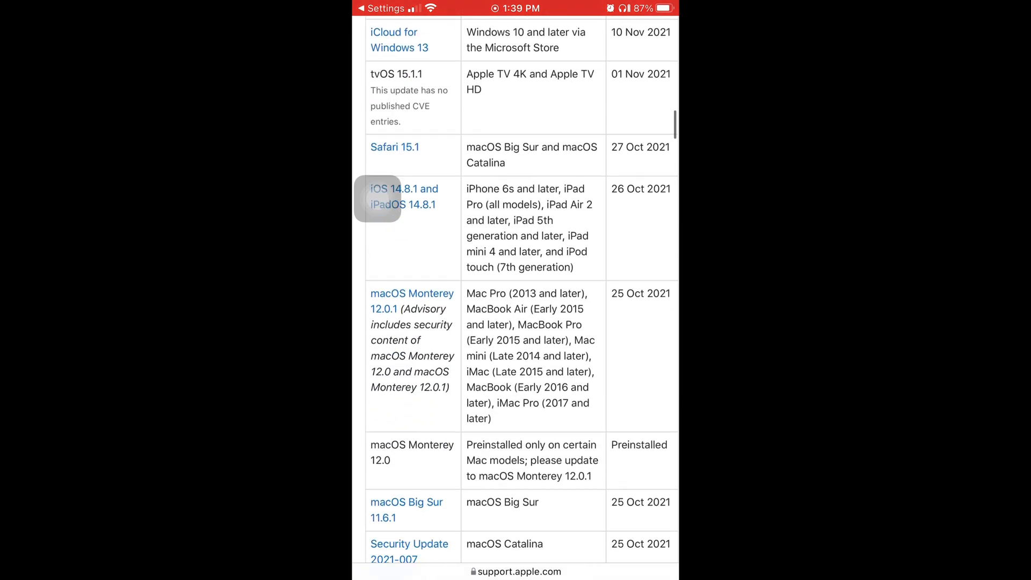
{"action": "left_click", "coordinate": [393, 526]}
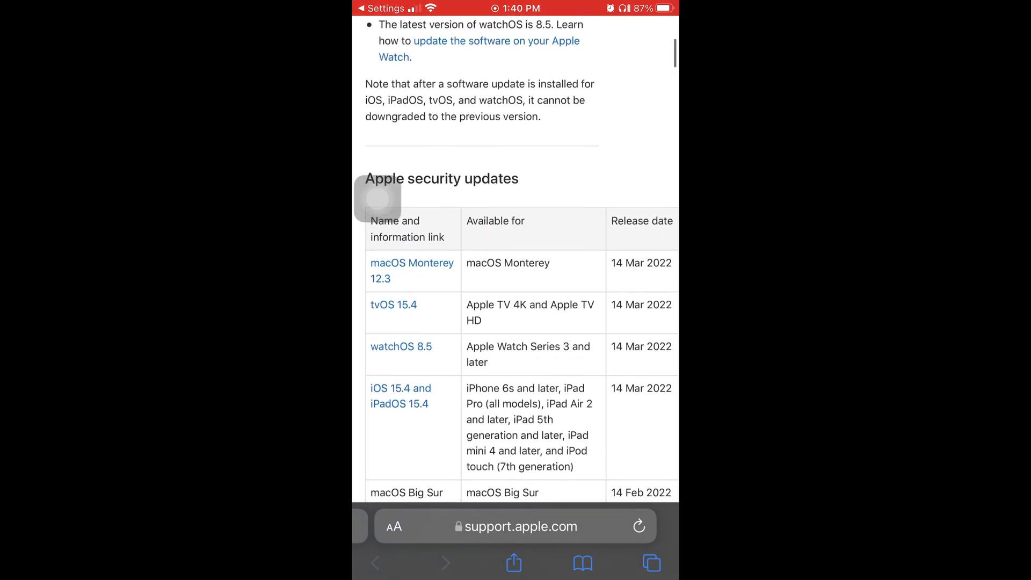
Back in Software Update, open the iOS 15.4 release notes via Learn more
{"action": "scroll", "scroll_direction": "down", "scroll_amount": 3}
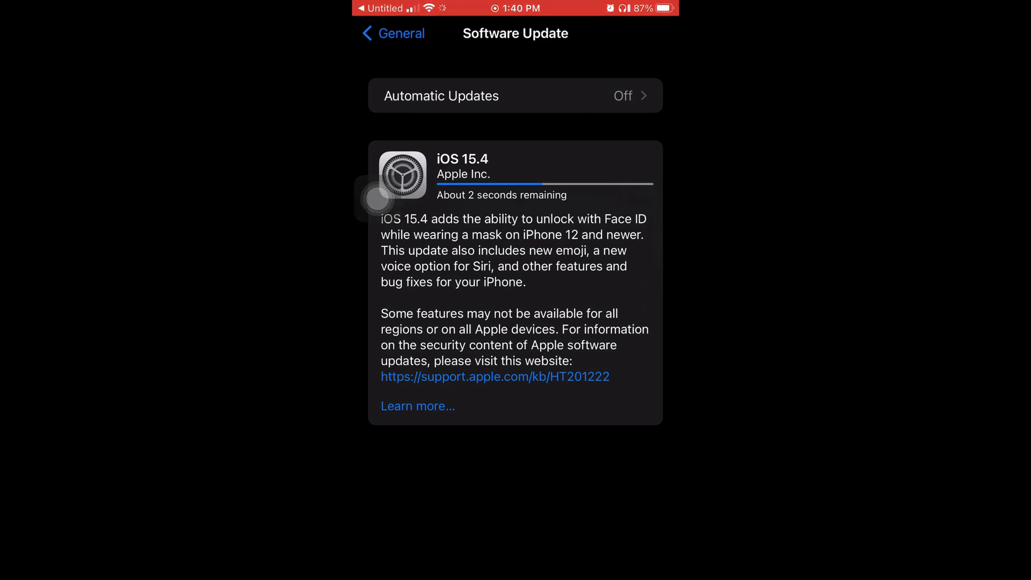
{"action": "left_click", "coordinate": [418, 406]}
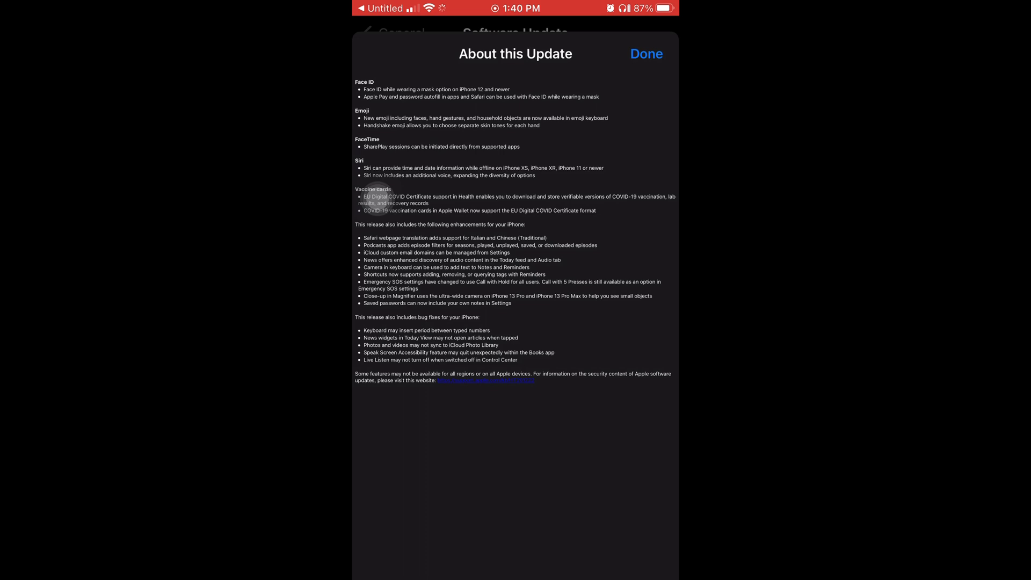
Follow the security content website link at the bottom of the iOS 15.4 notes
{"action": "left_click", "coordinate": [377, 442]}
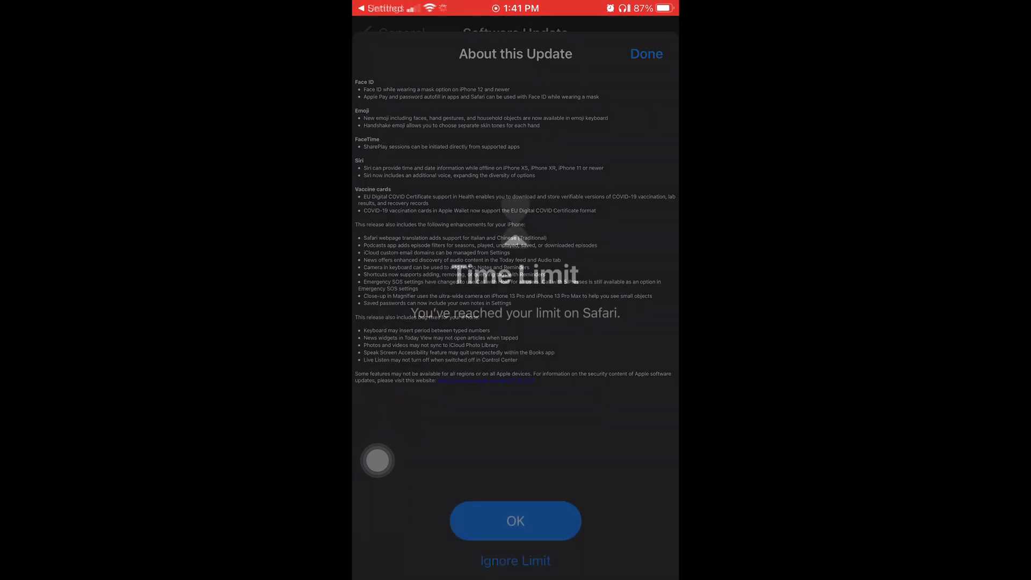
Ignore the Safari time limit and scroll to the iOS 15.4 security updates entry
{"action": "left_click", "coordinate": [646, 54]}
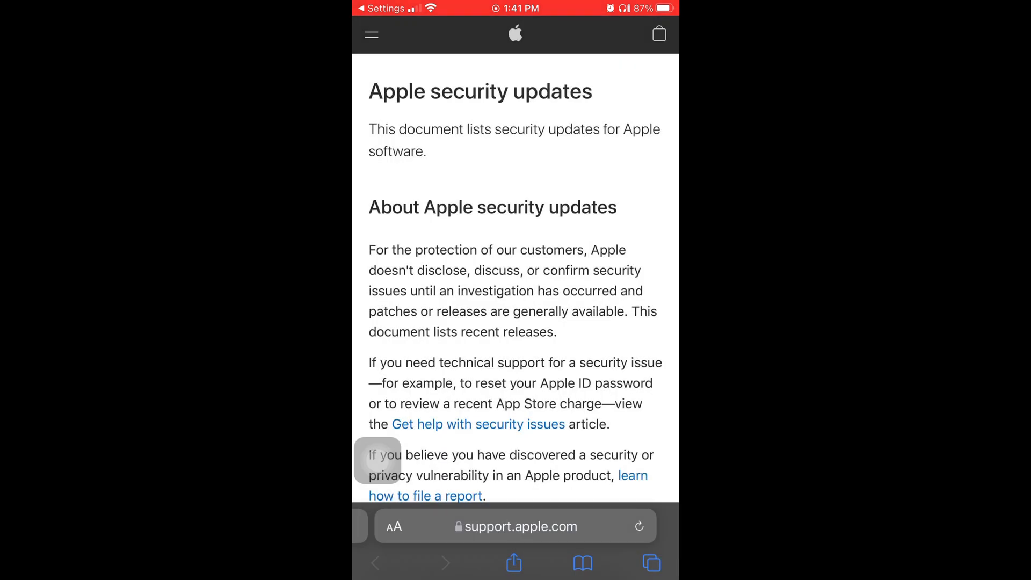
{"action": "scroll", "scroll_direction": "down", "scroll_amount": 3}
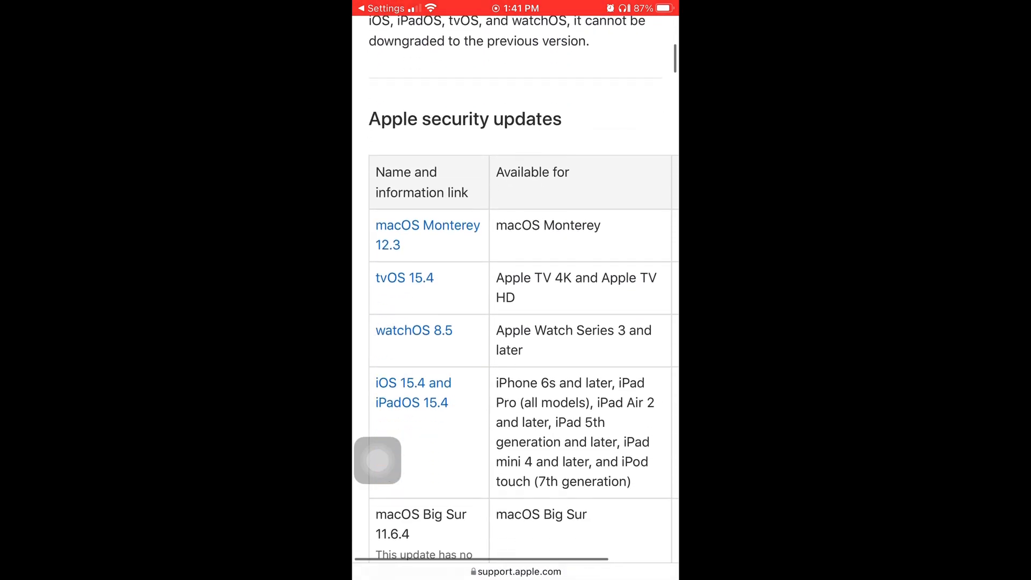
{"action": "scroll", "scroll_direction": "down", "scroll_amount": 3}
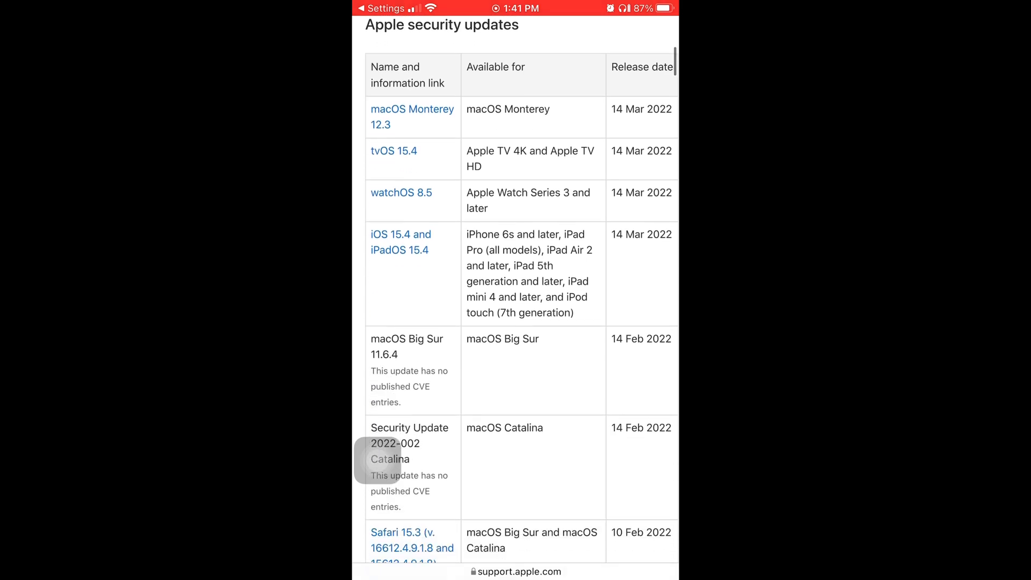
{"action": "scroll", "scroll_direction": "down", "scroll_amount": 3}
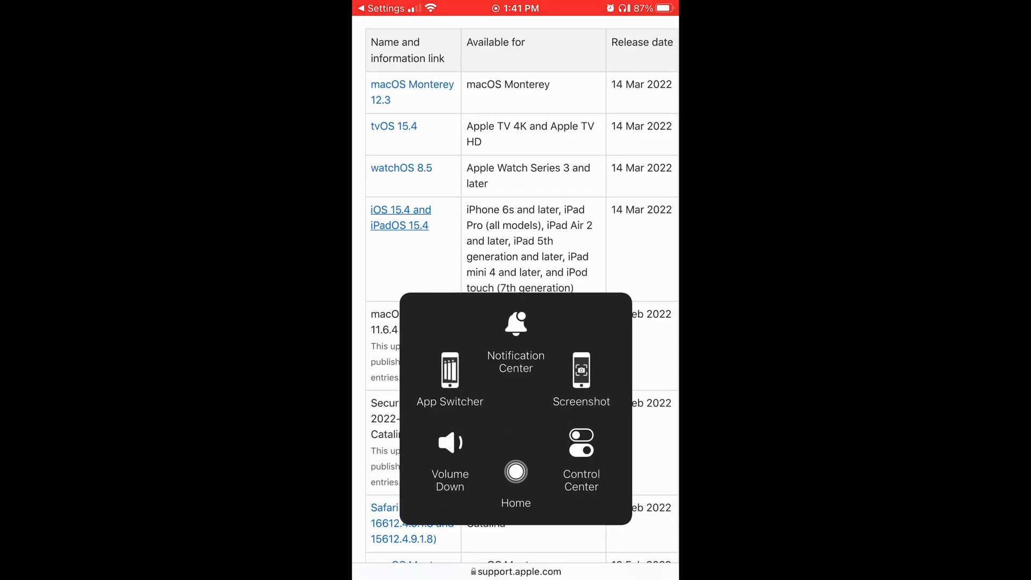
{"action": "left_click", "coordinate": [515, 472]}
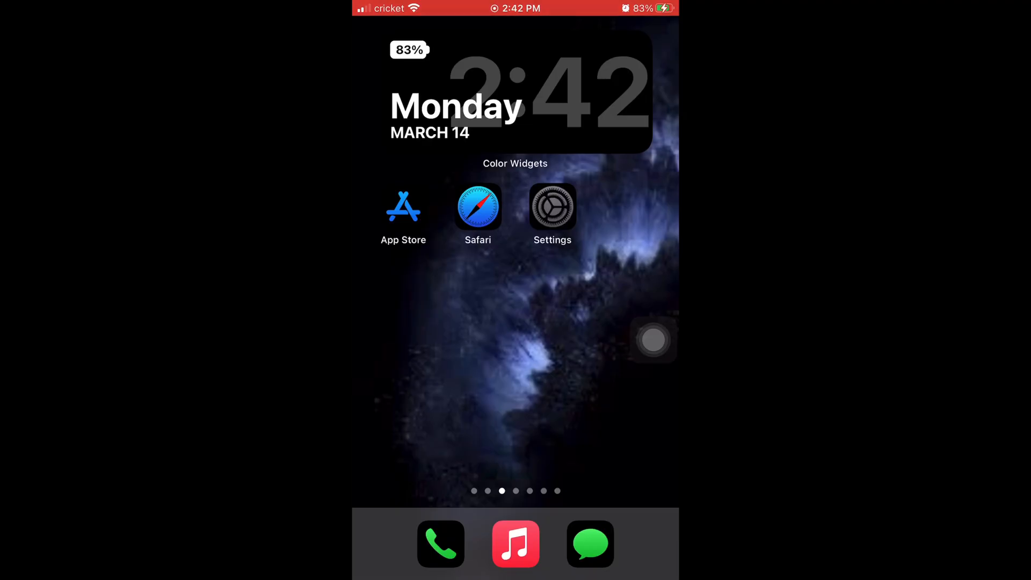
Relaunch Settings after the update and enter the General section
{"action": "left_click", "coordinate": [552, 206]}
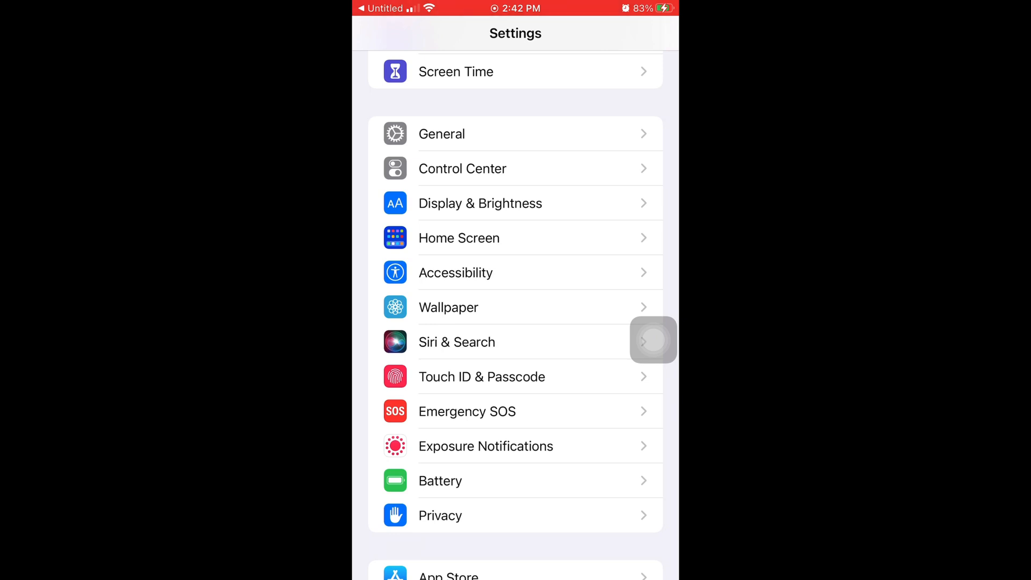
{"action": "left_click", "coordinate": [441, 133]}
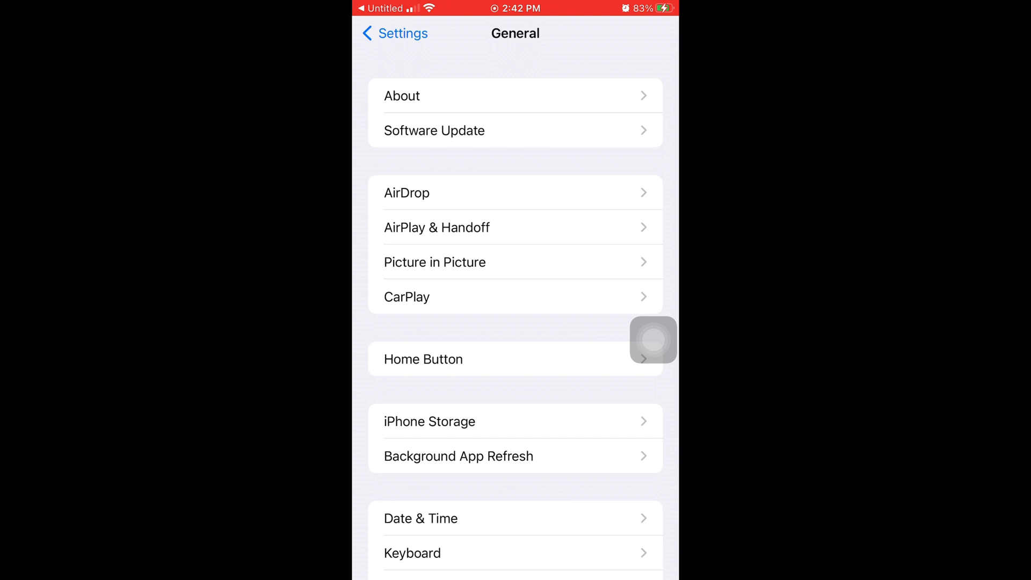